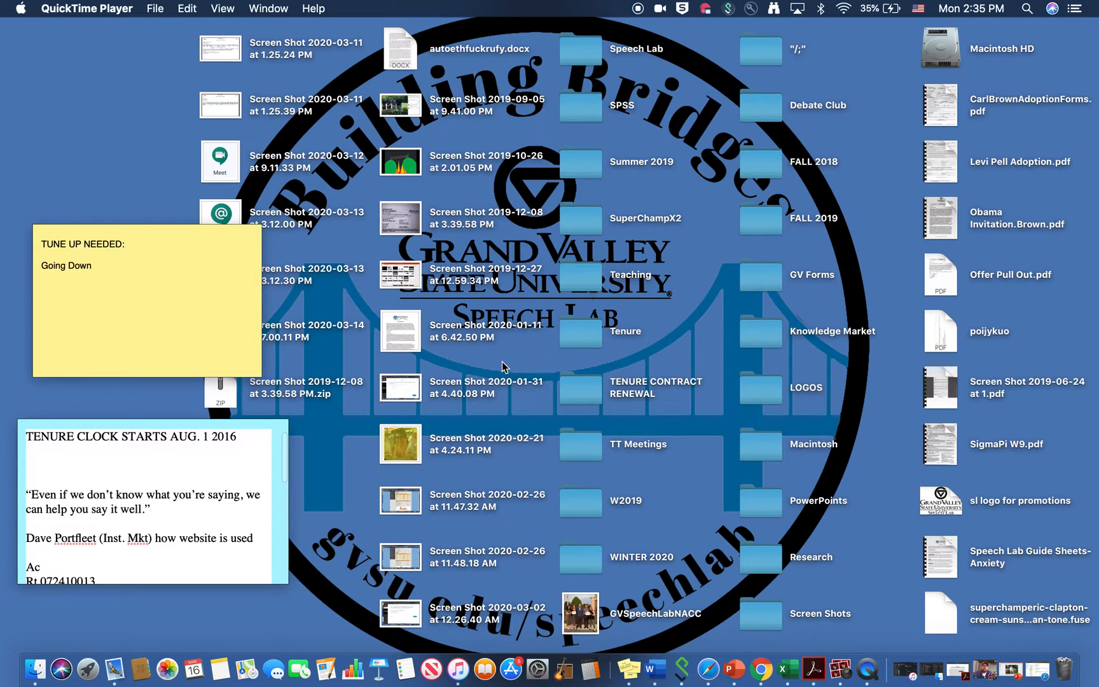
{"action": "mouse_move", "coordinate": [707, 672]}
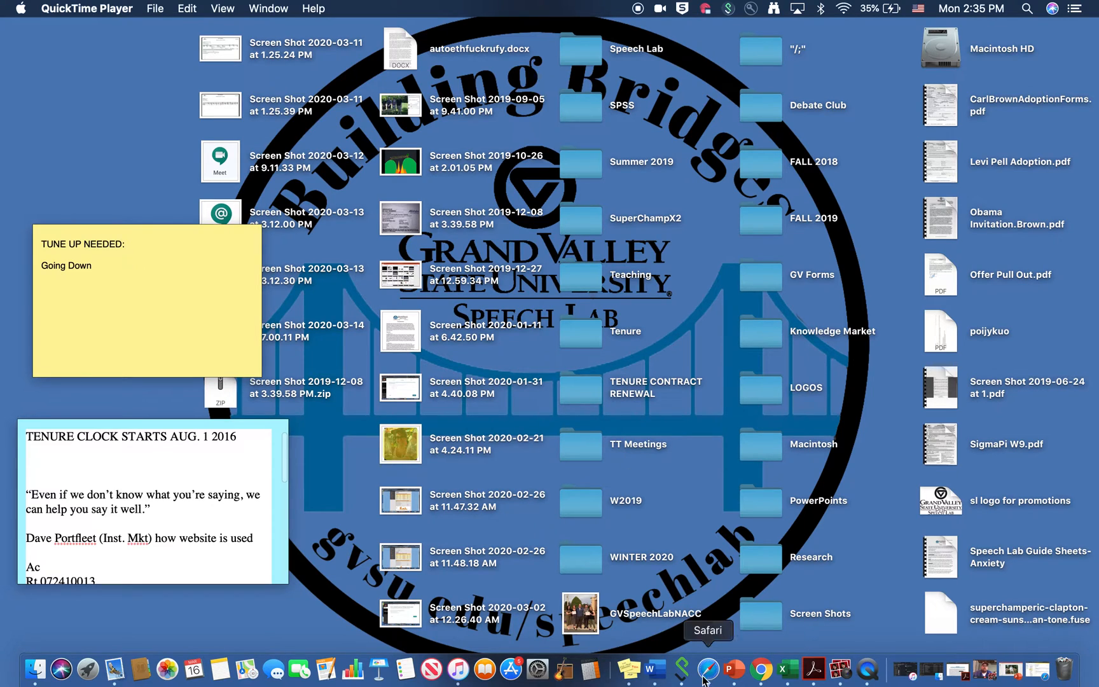
{"action": "mouse_move", "coordinate": [879, 546]}
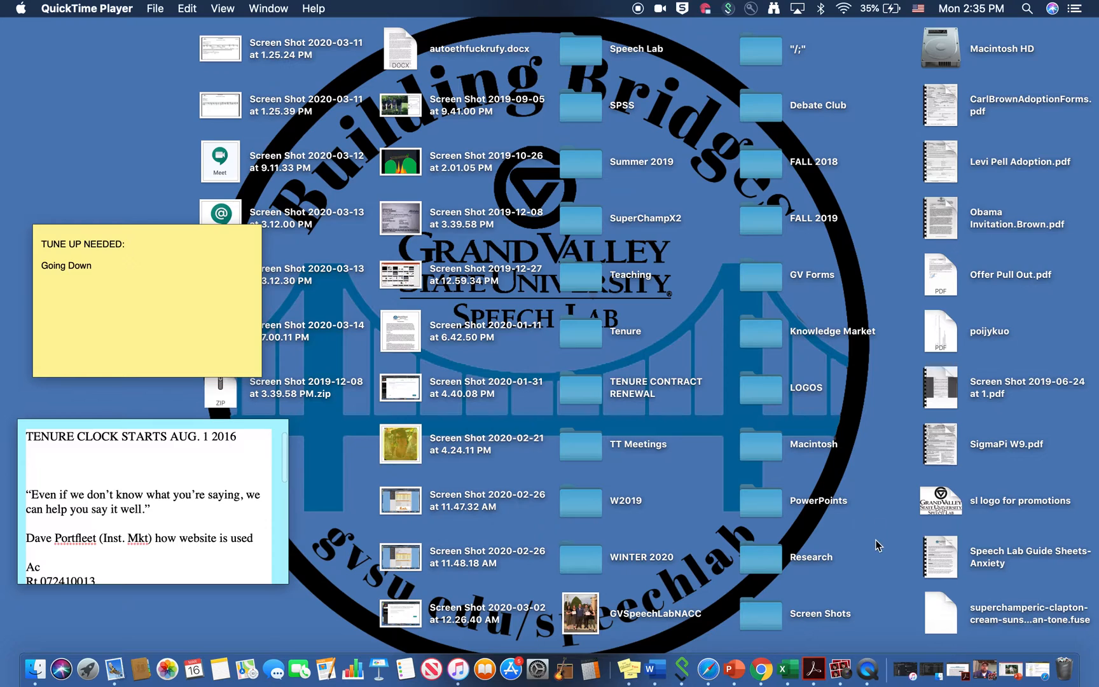
{"action": "mouse_move", "coordinate": [1029, 14]}
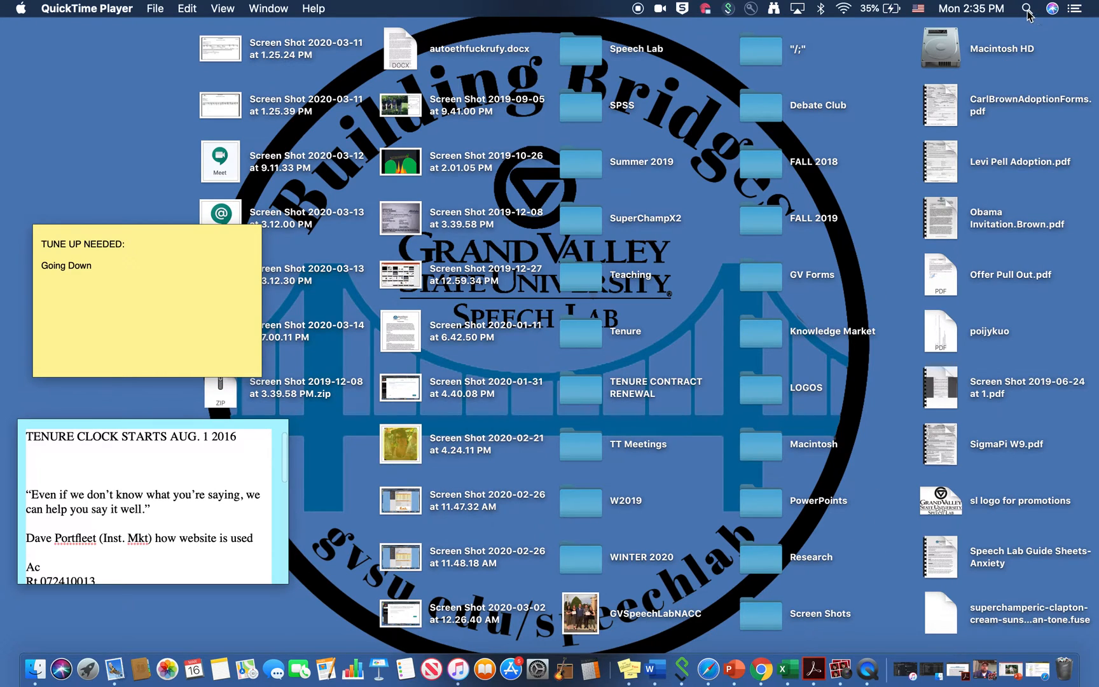
{"action": "mouse_move", "coordinate": [1036, 17]}
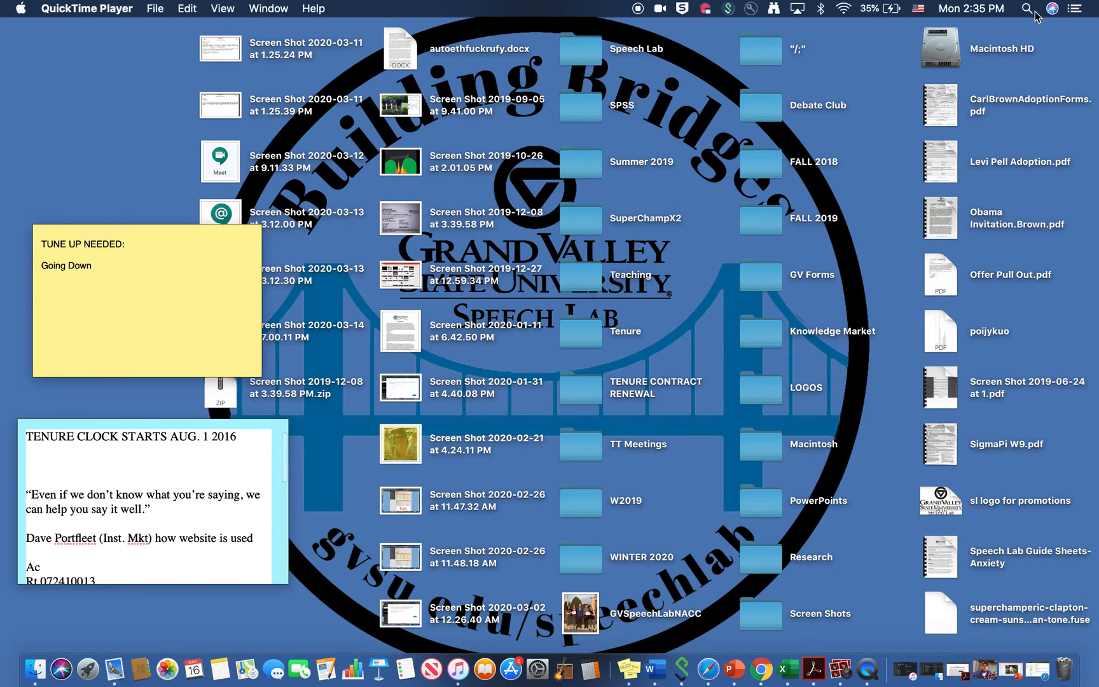
- Search Spotlight for 'QuickTime Player' to launch it
{"action": "left_click", "coordinate": [1026, 8]}
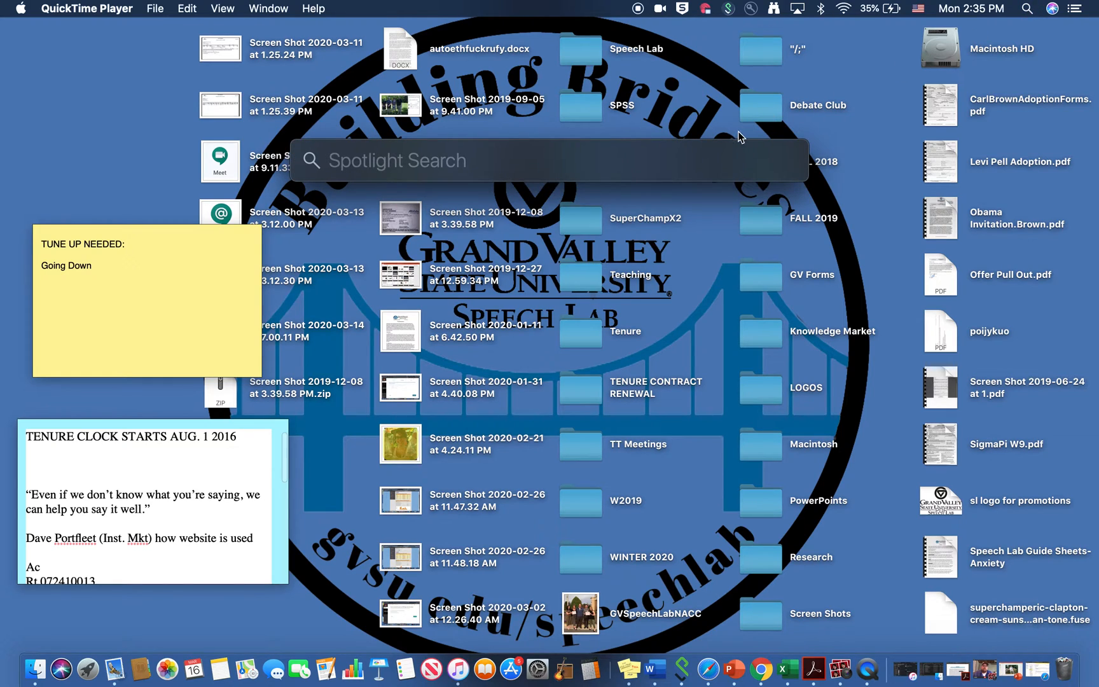
{"action": "type", "text": "q"}
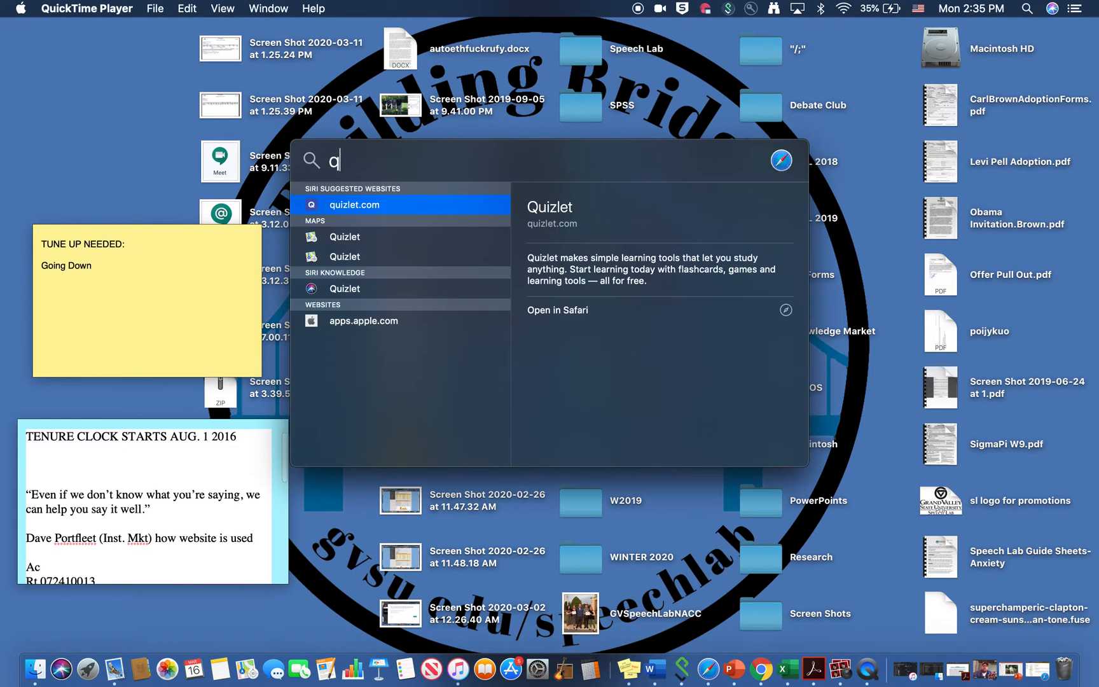
{"action": "type", "text": "uickTime Player"}
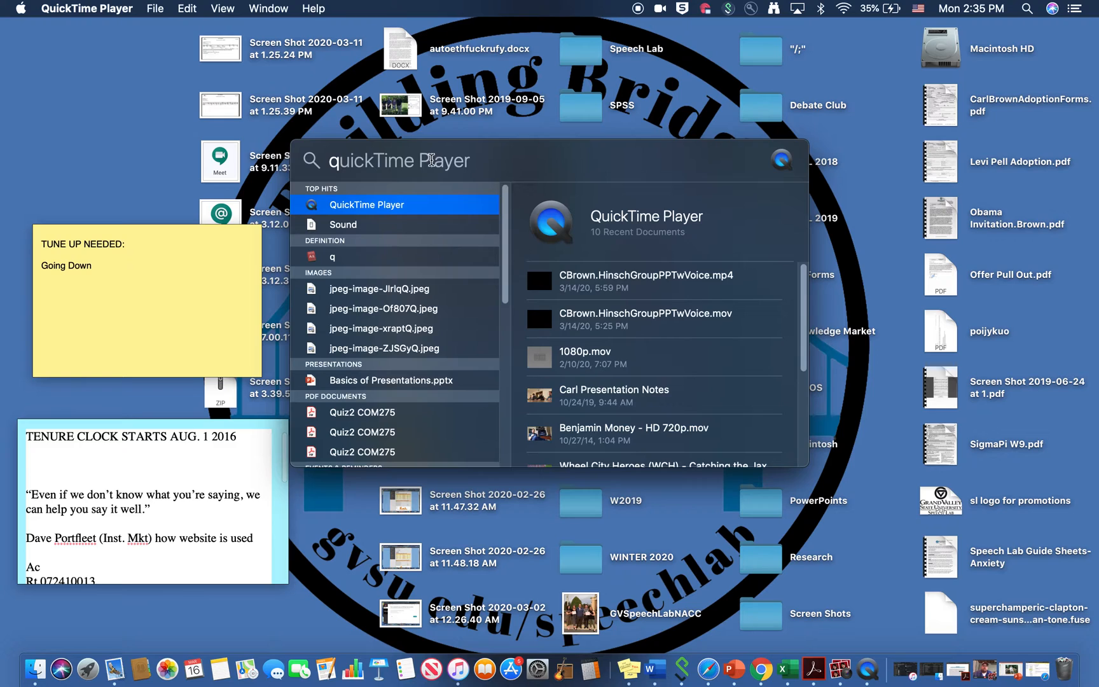
{"action": "mouse_move", "coordinate": [147, 33]}
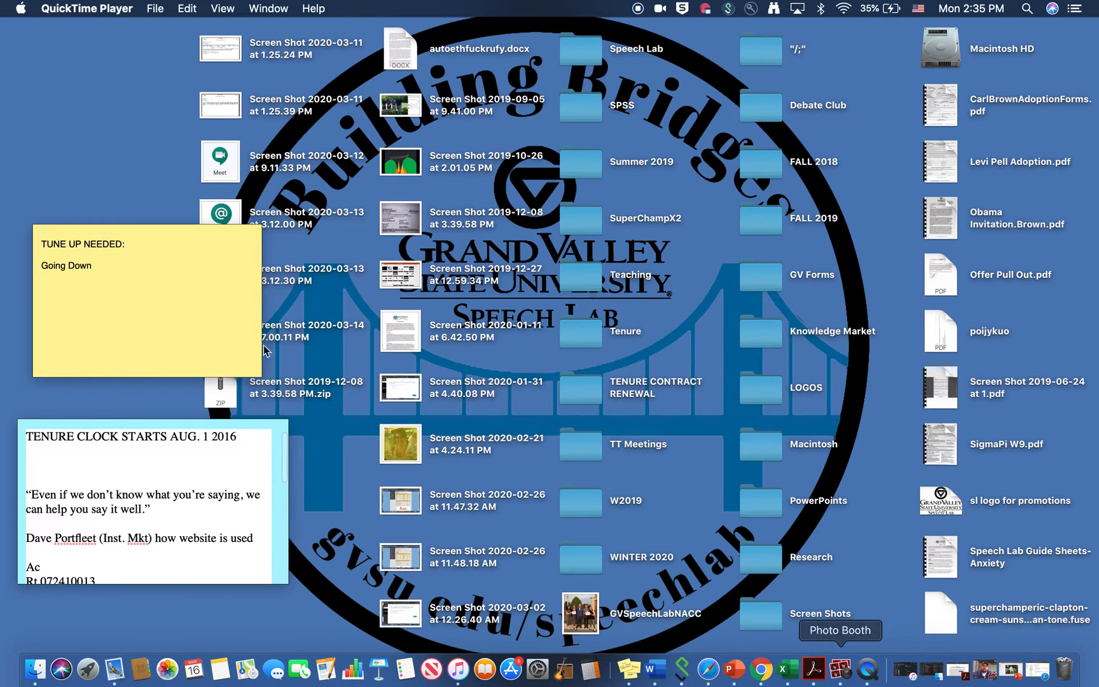
- Show QuickTime Player's File menu with the New Movie, Audio and Screen Recording choices
{"action": "left_click", "coordinate": [153, 8]}
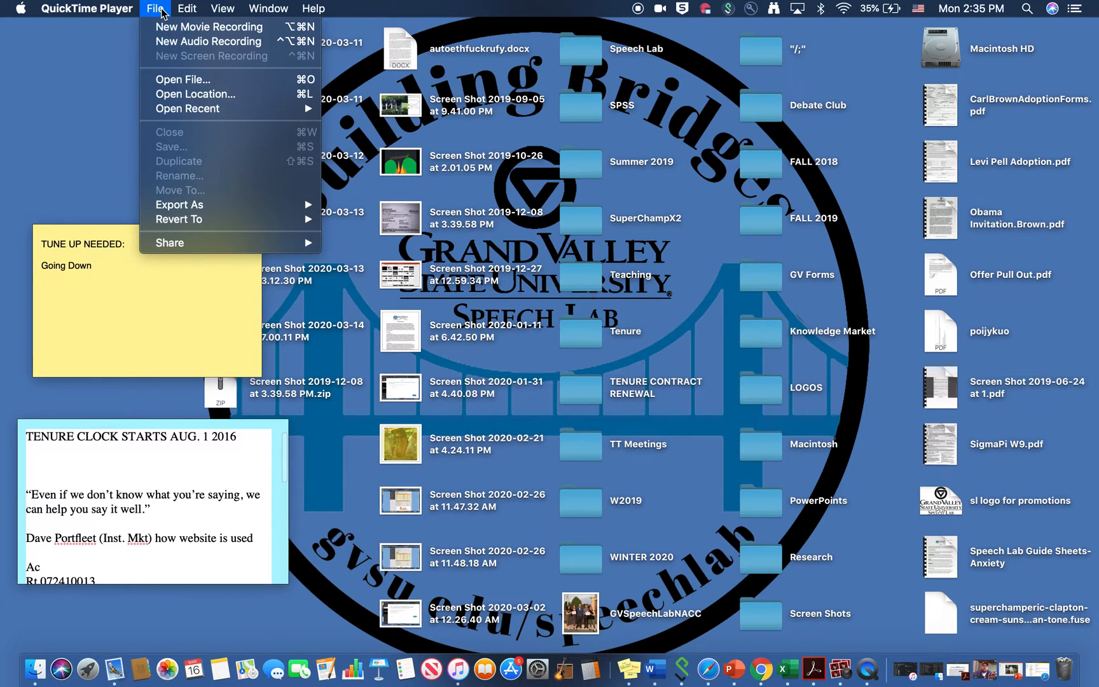
{"action": "mouse_move", "coordinate": [218, 62]}
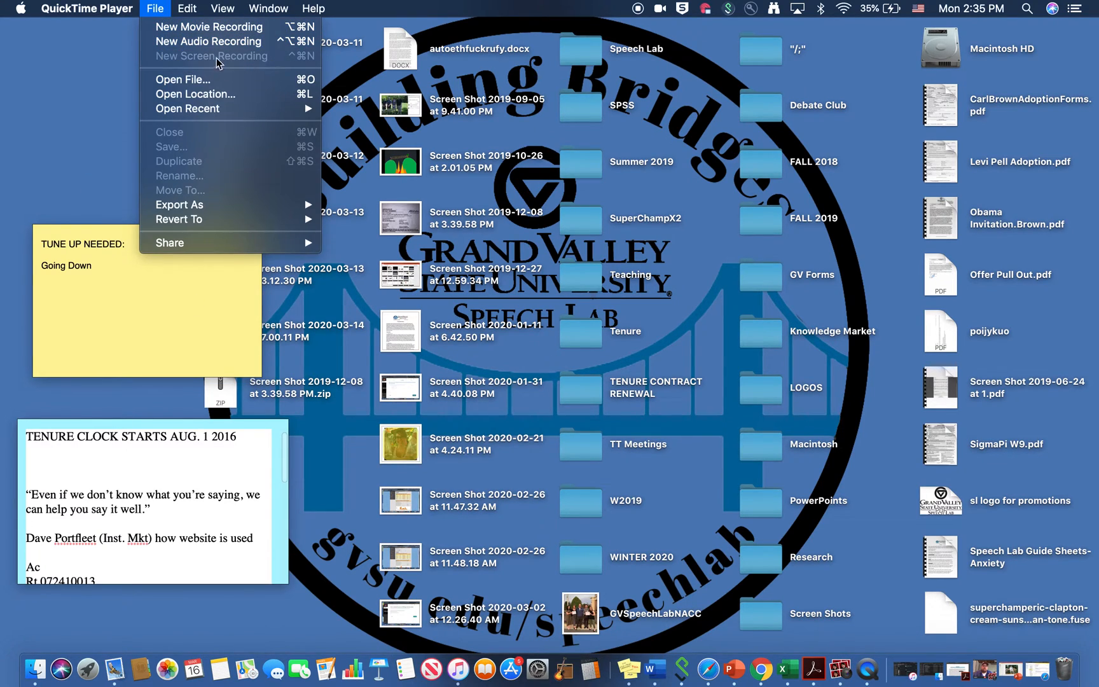
{"action": "mouse_move", "coordinate": [194, 61]}
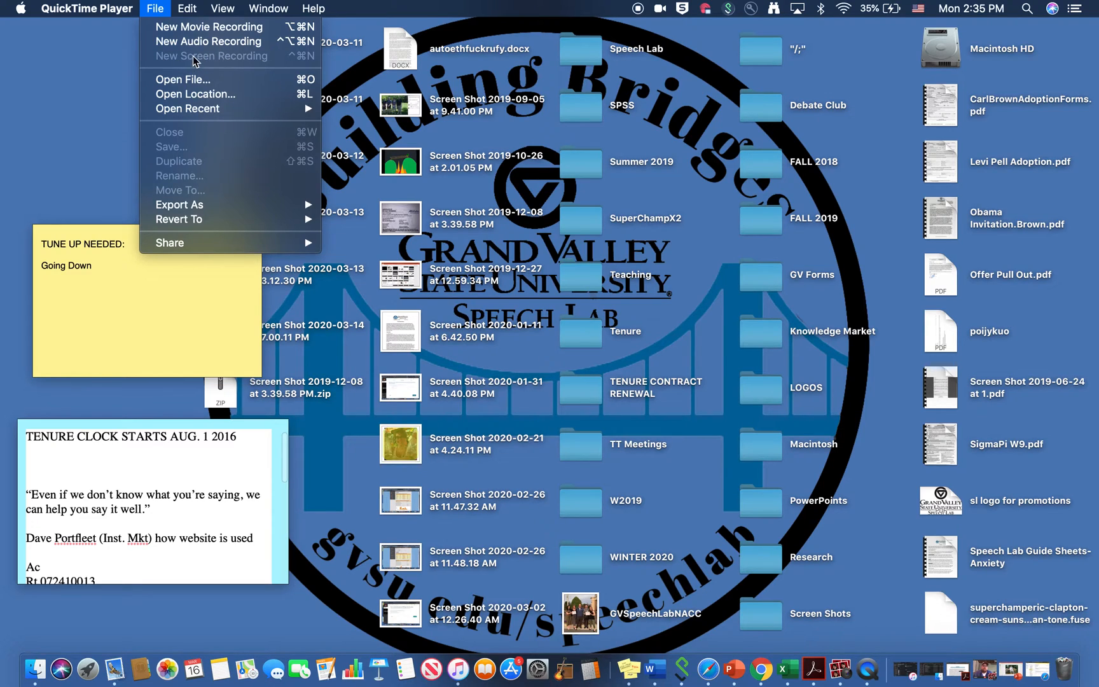
{"action": "mouse_move", "coordinate": [151, 67]}
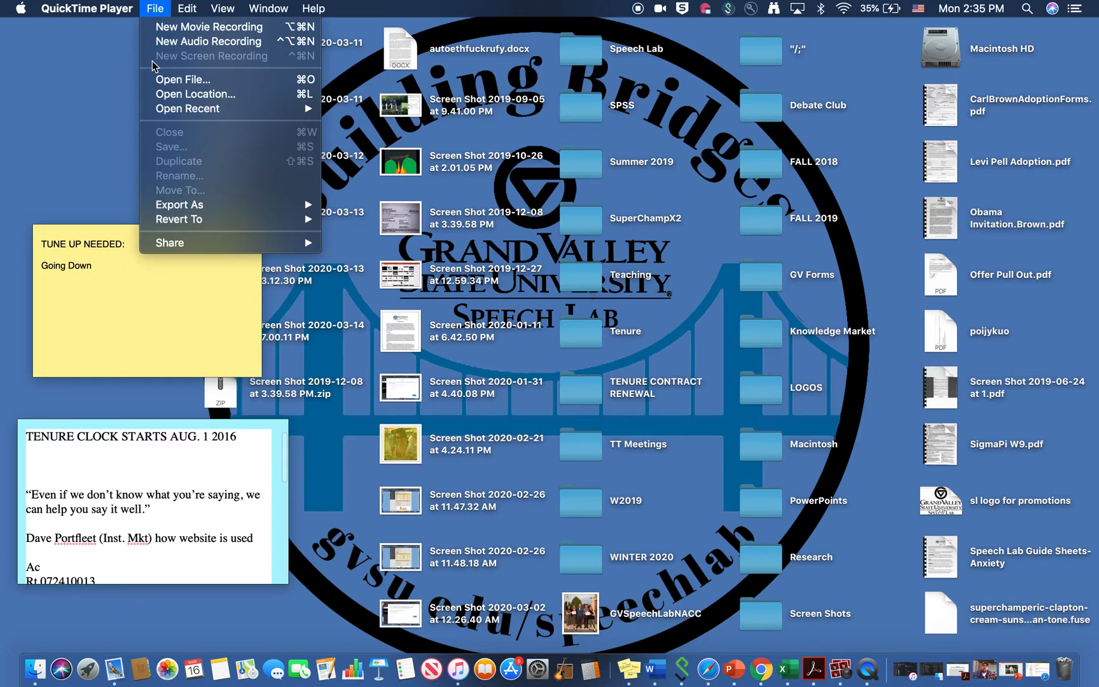
{"action": "mouse_move", "coordinate": [173, 61]}
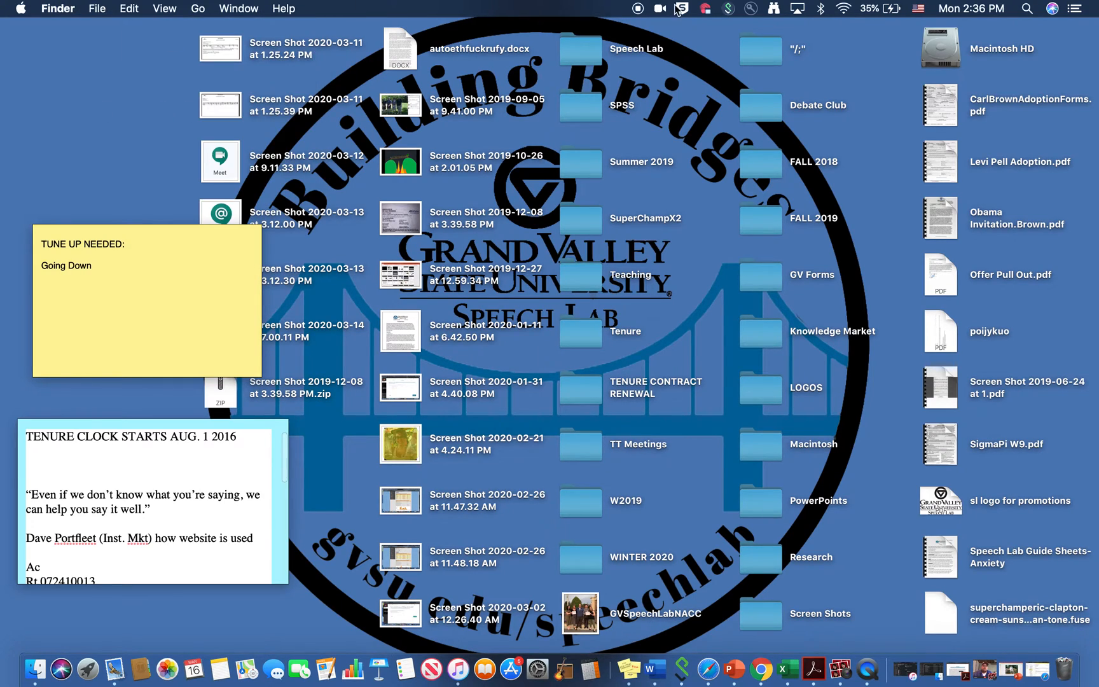
{"action": "mouse_move", "coordinate": [666, 9]}
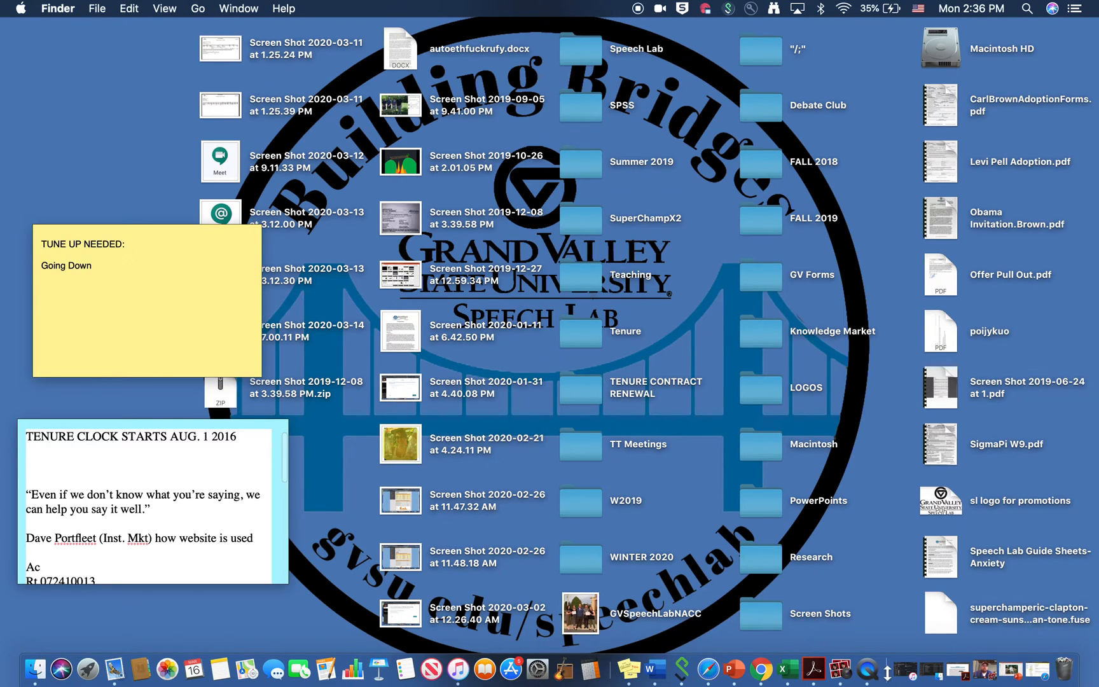
{"action": "mouse_move", "coordinate": [1010, 671]}
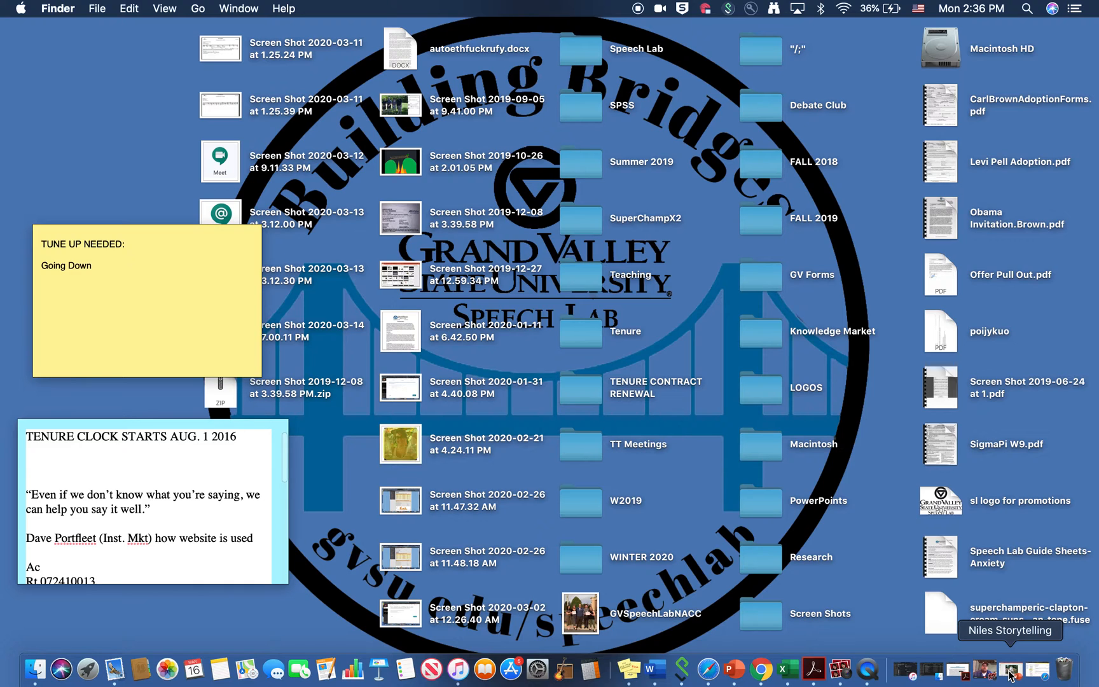
- Restore the Niles Storytelling presentation from the Dock to the front
{"action": "left_click", "coordinate": [1009, 669]}
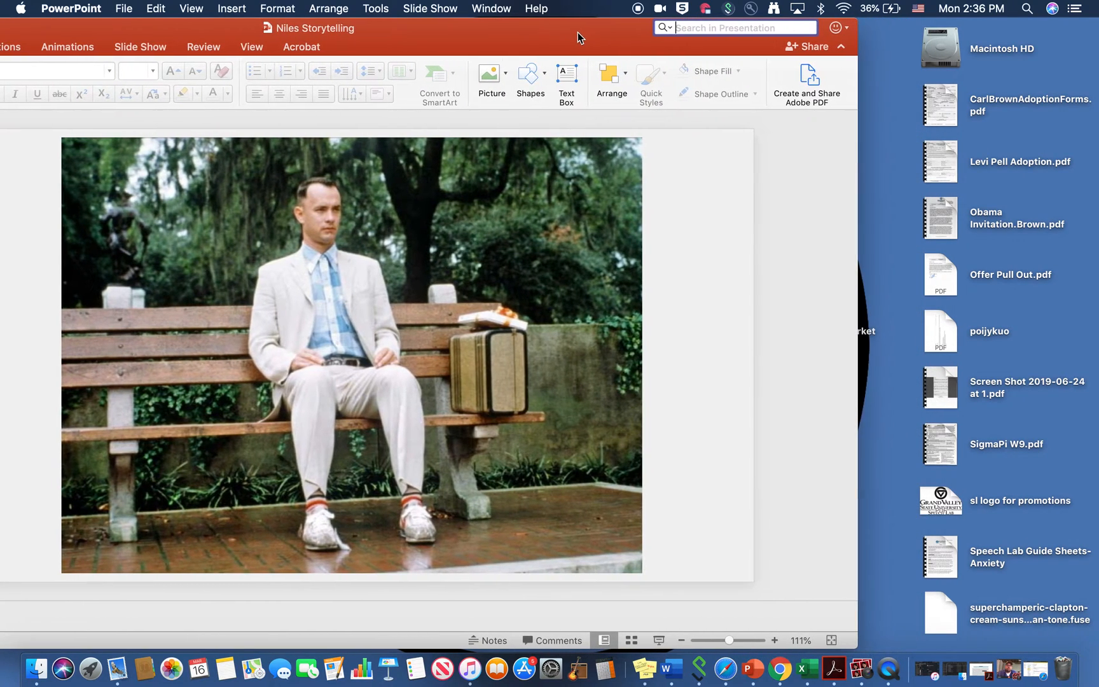
{"action": "mouse_move", "coordinate": [726, 136]}
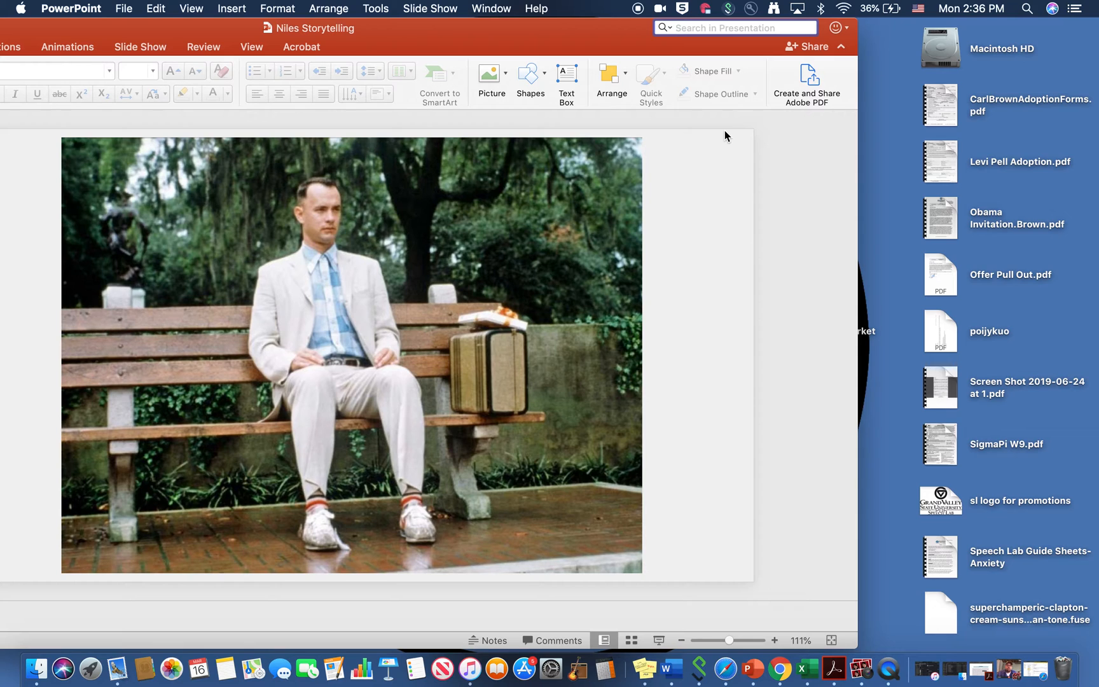
{"action": "mouse_move", "coordinate": [1008, 672]}
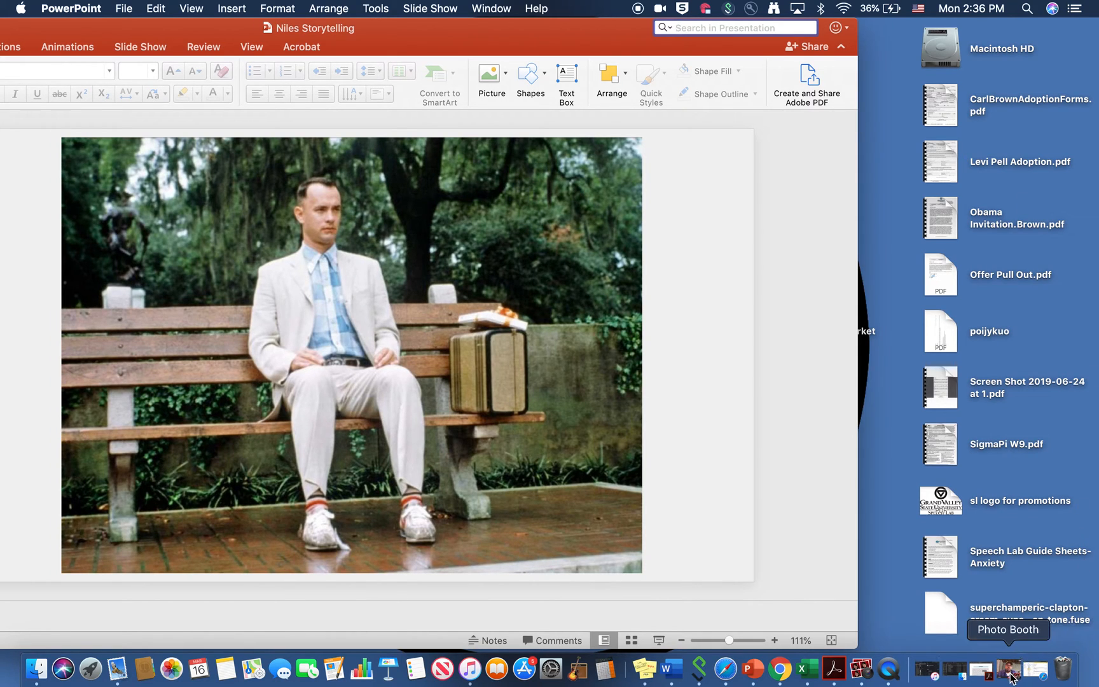
- Show Photo Booth's live webcam and move it right, overlapping the slide's edge
{"action": "left_click", "coordinate": [1003, 669]}
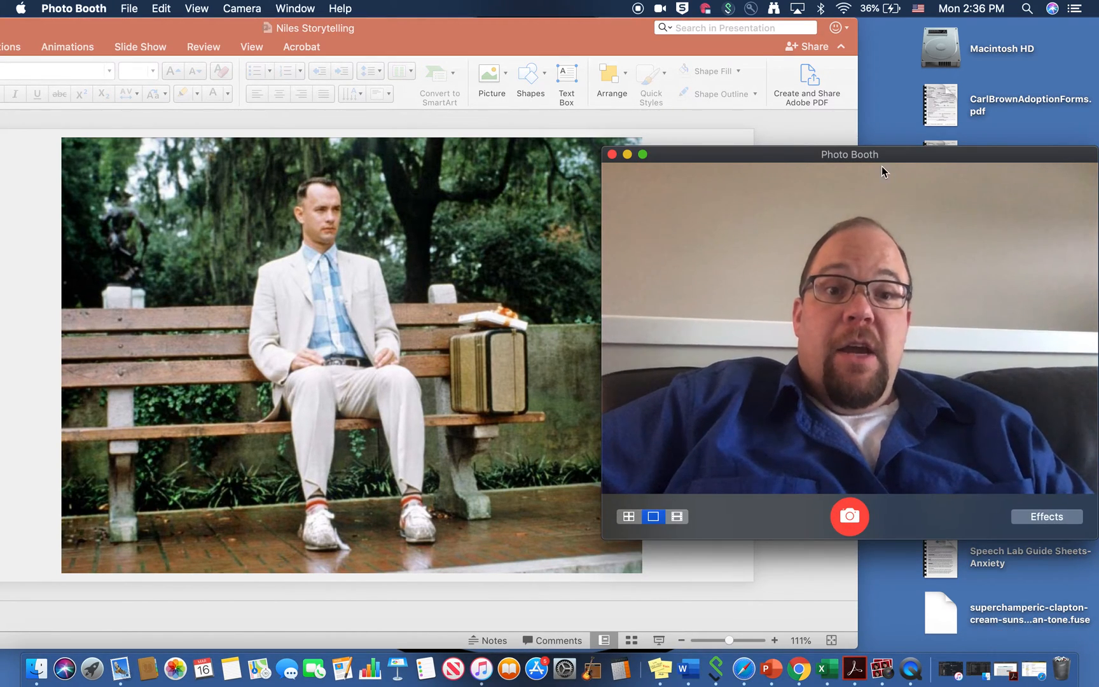
{"action": "left_click_drag", "start_coordinate": [849, 154], "coordinate": [924, 160]}
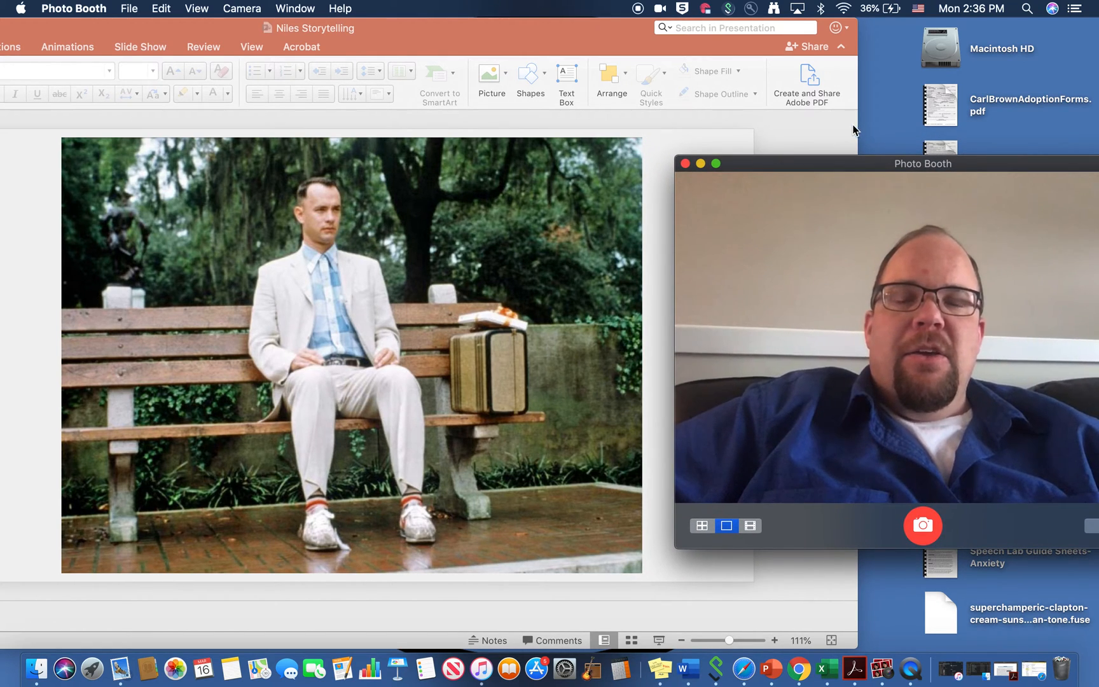
{"action": "left_click", "coordinate": [350, 351]}
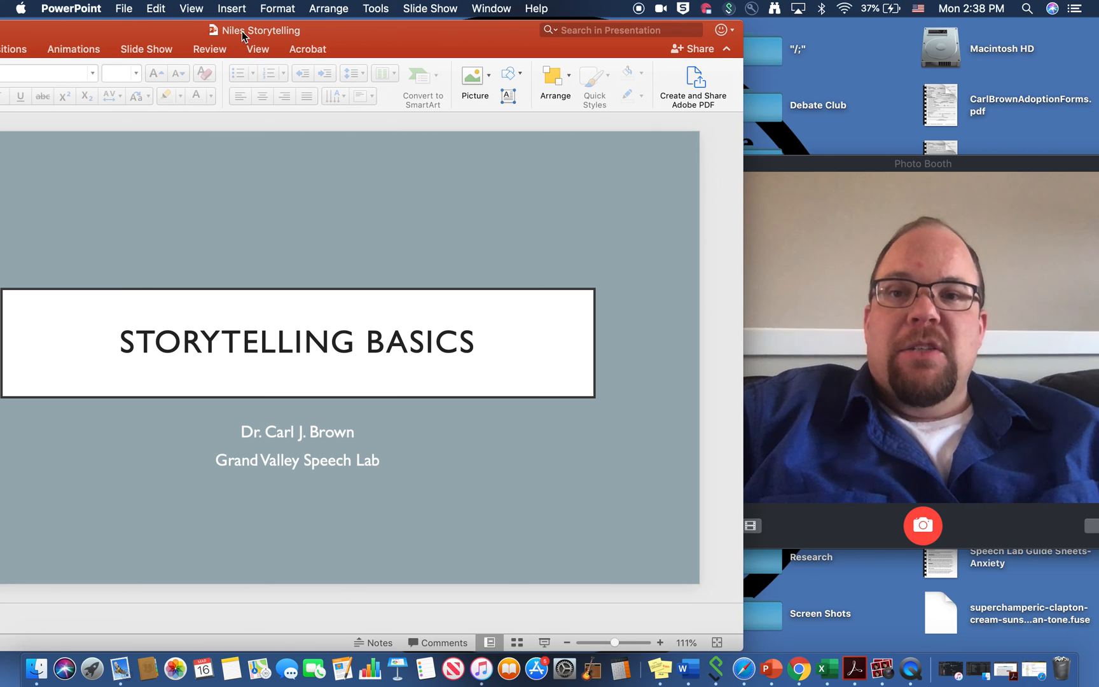
{"action": "mouse_move", "coordinate": [522, 156]}
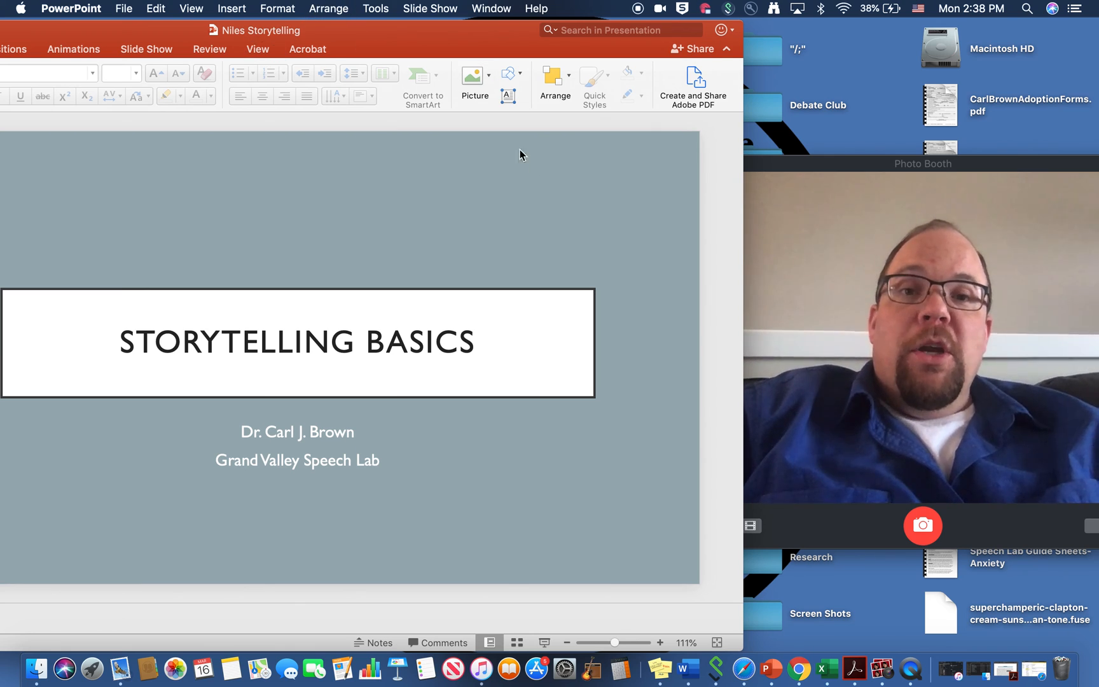
{"action": "mouse_move", "coordinate": [909, 670]}
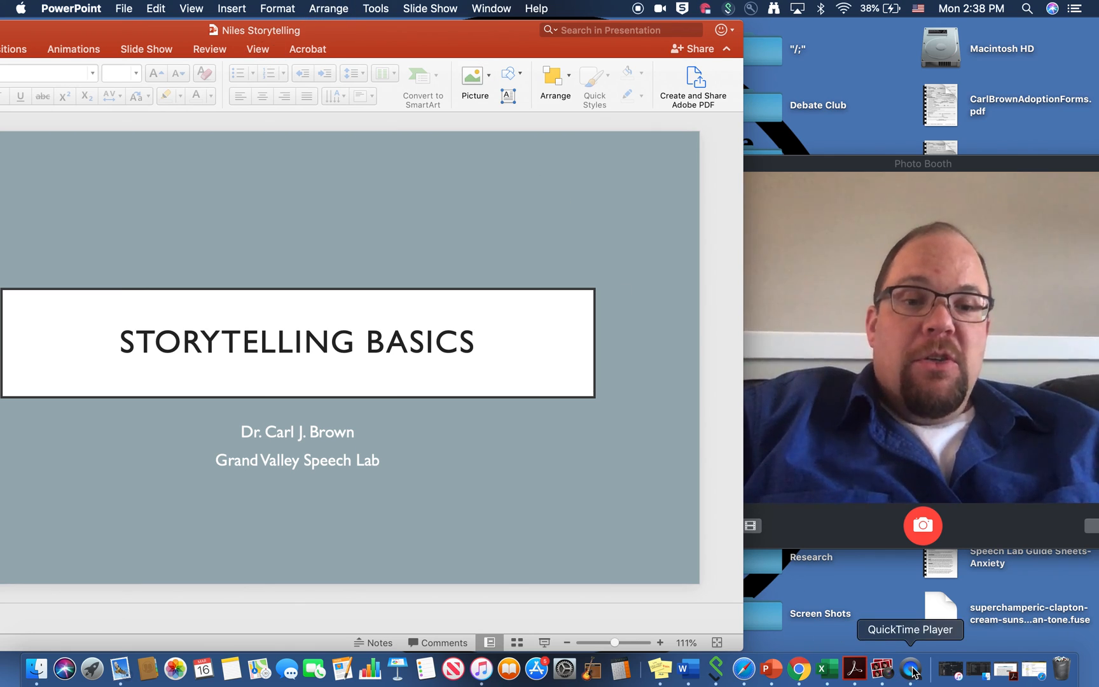